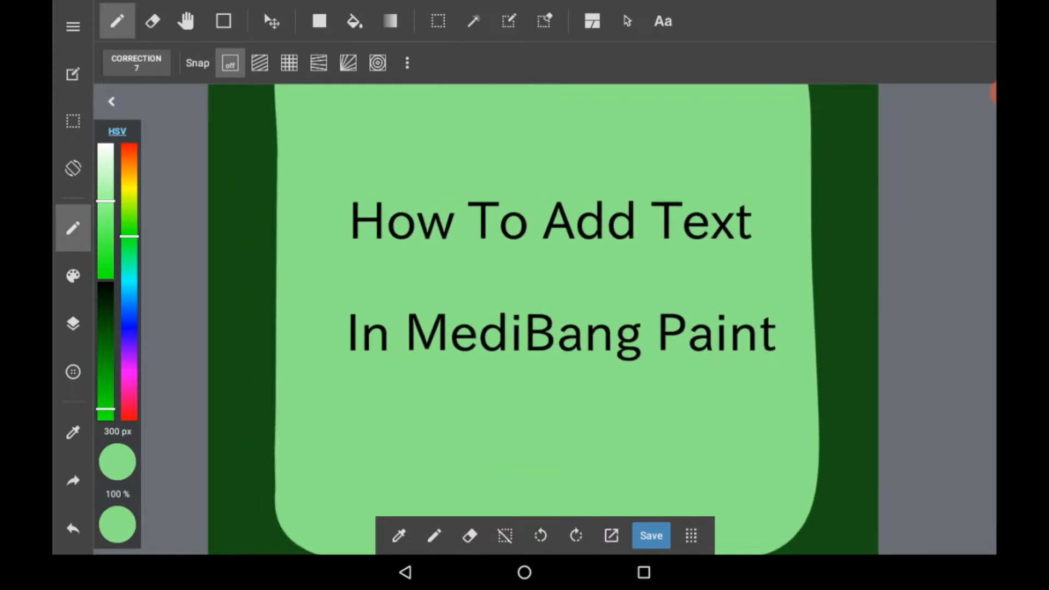
Show the Layers panel and tap the canvas with the Text tool to open the empty text dialog
click(72, 323)
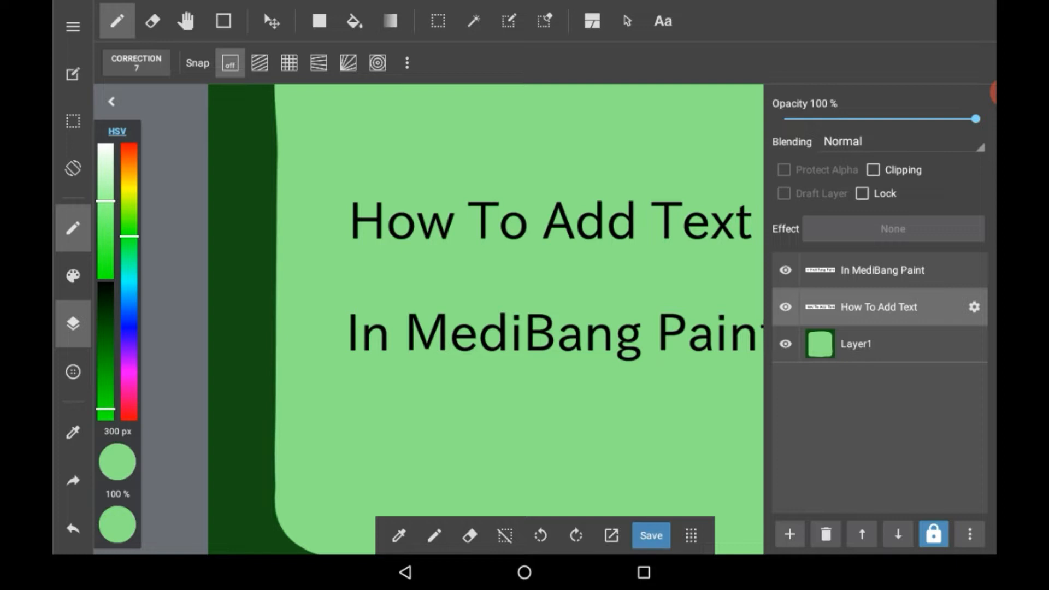
click(789, 534)
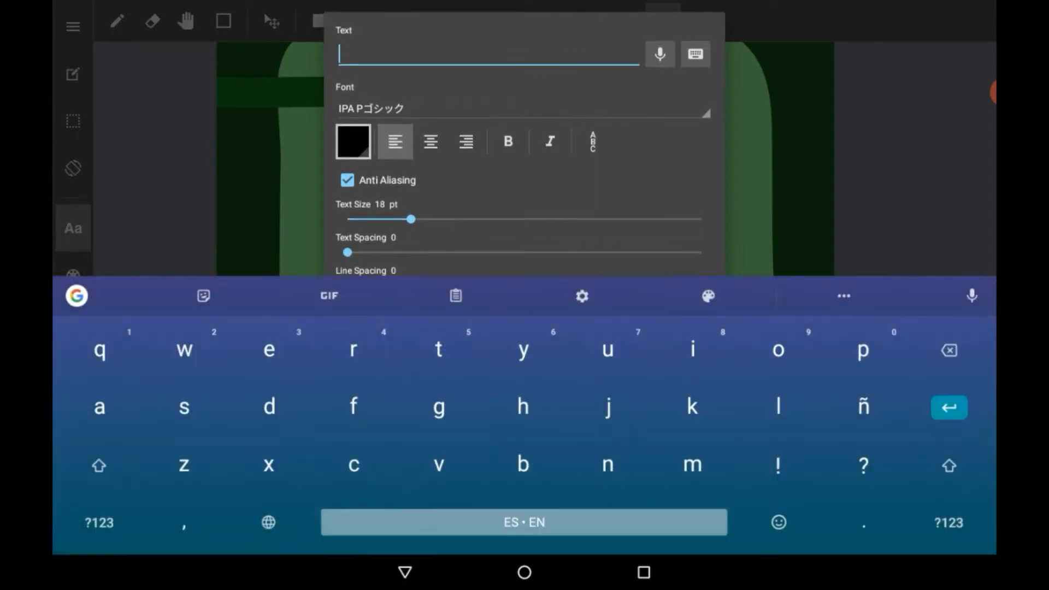
Type 'text' as the content and browse the font list, keeping the Japanese gothic font
click(661, 21)
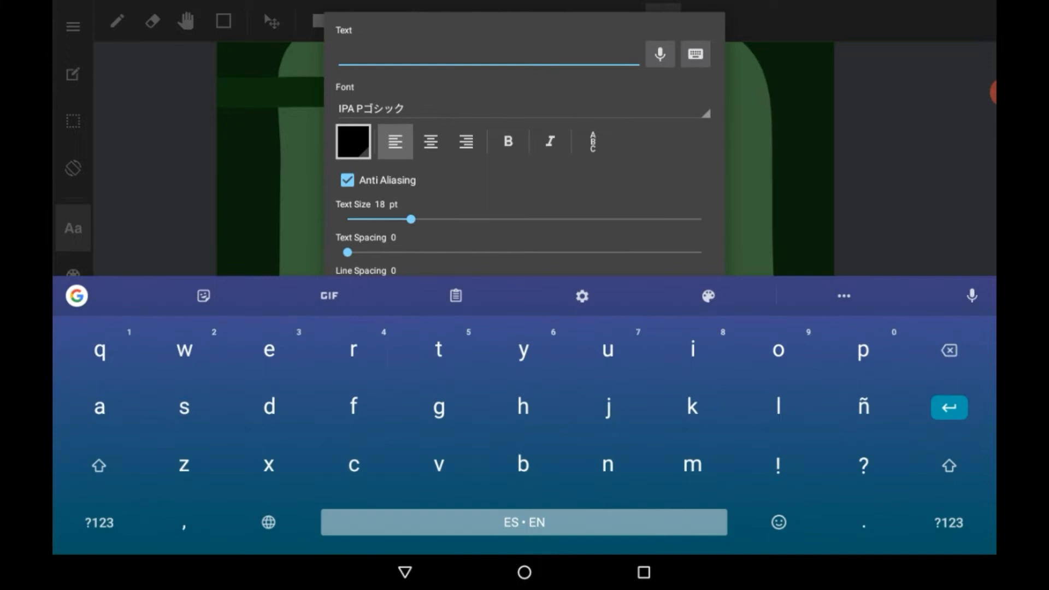
text(text)
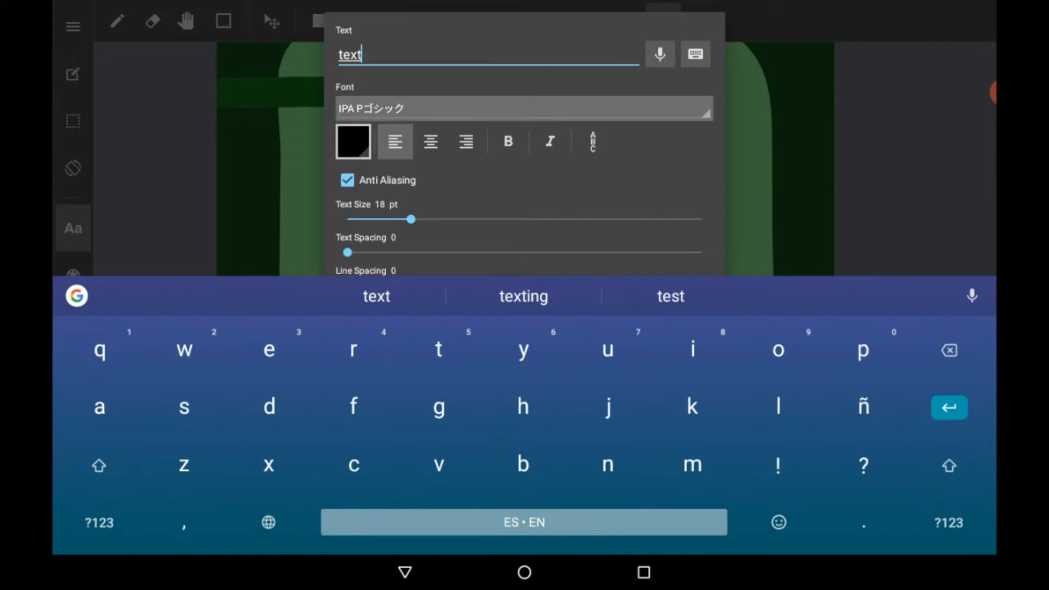
click(522, 107)
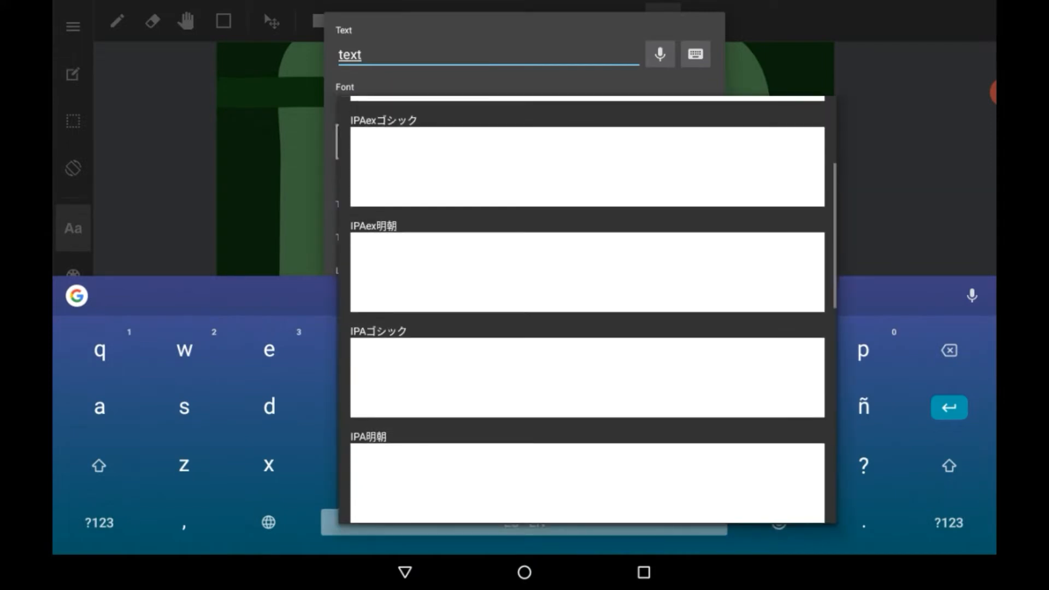
scroll(down, 3)
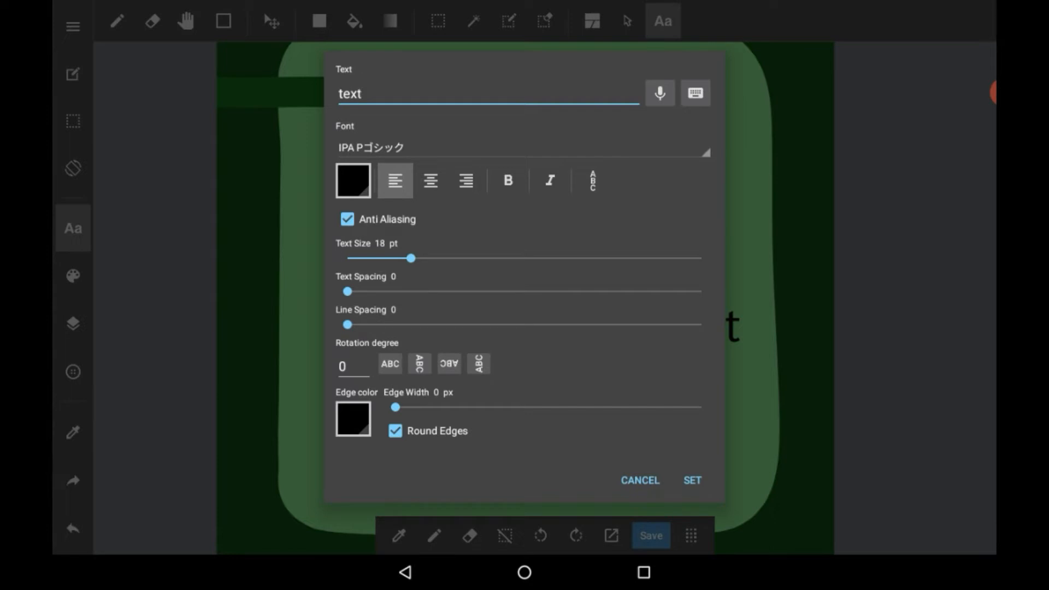
Pick dark green as the text colour, toggling vertical writing on and back off
click(352, 180)
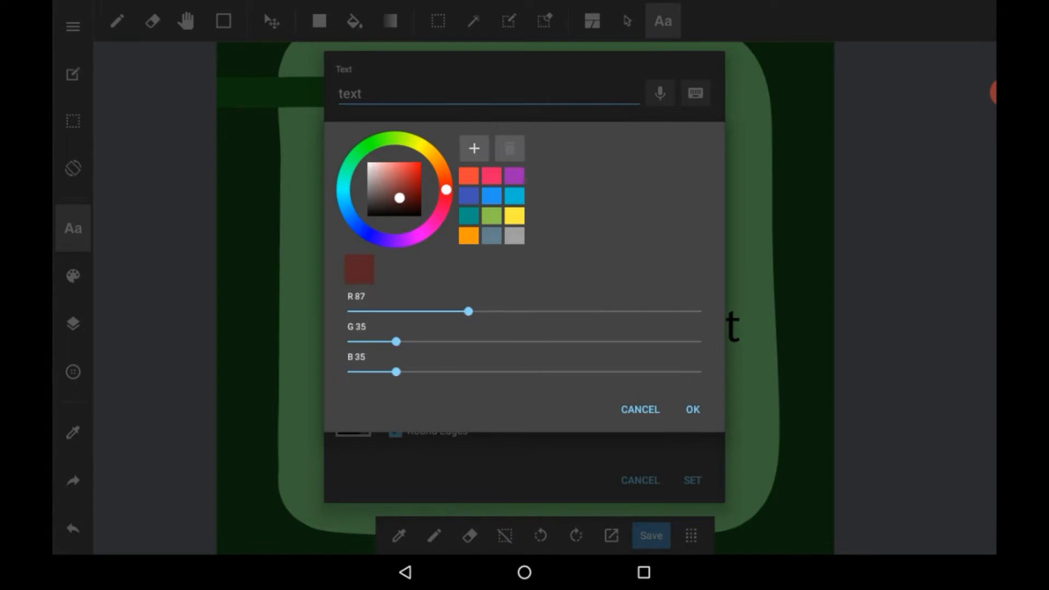
click(405, 216)
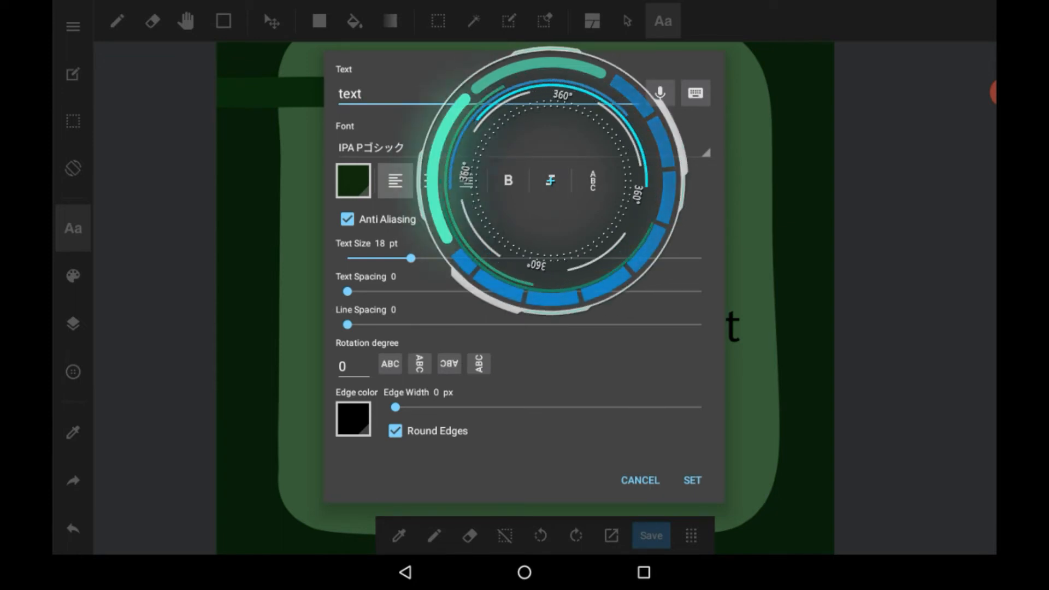
click(591, 181)
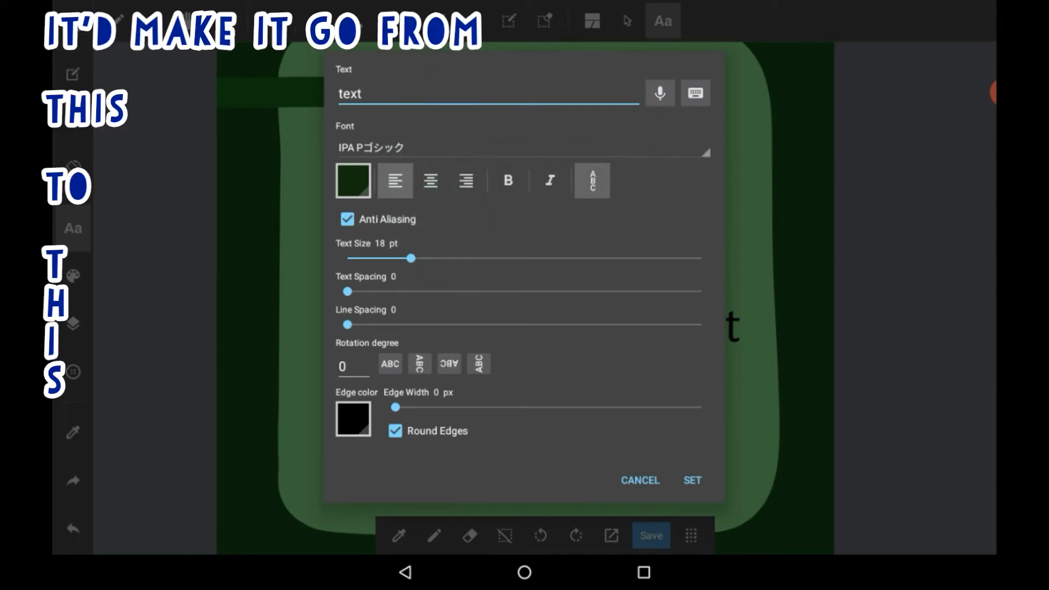
click(593, 181)
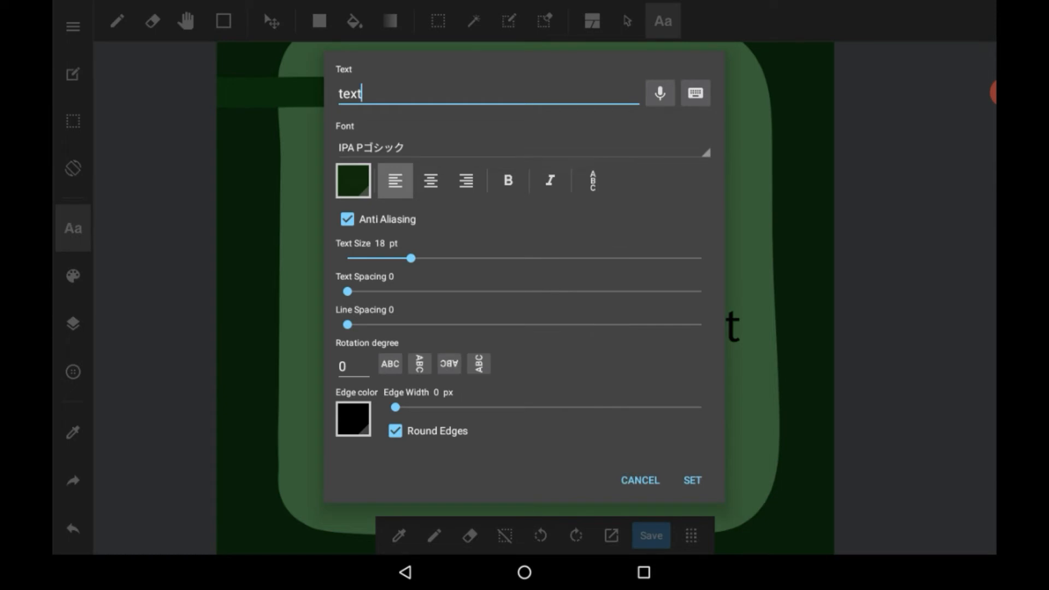
click(352, 366)
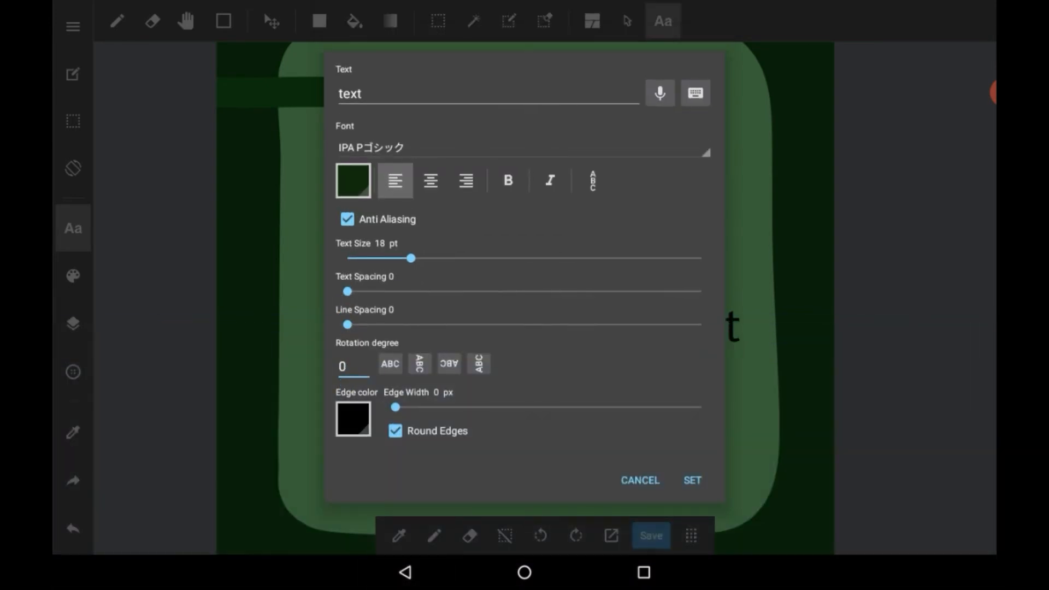
click(353, 366)
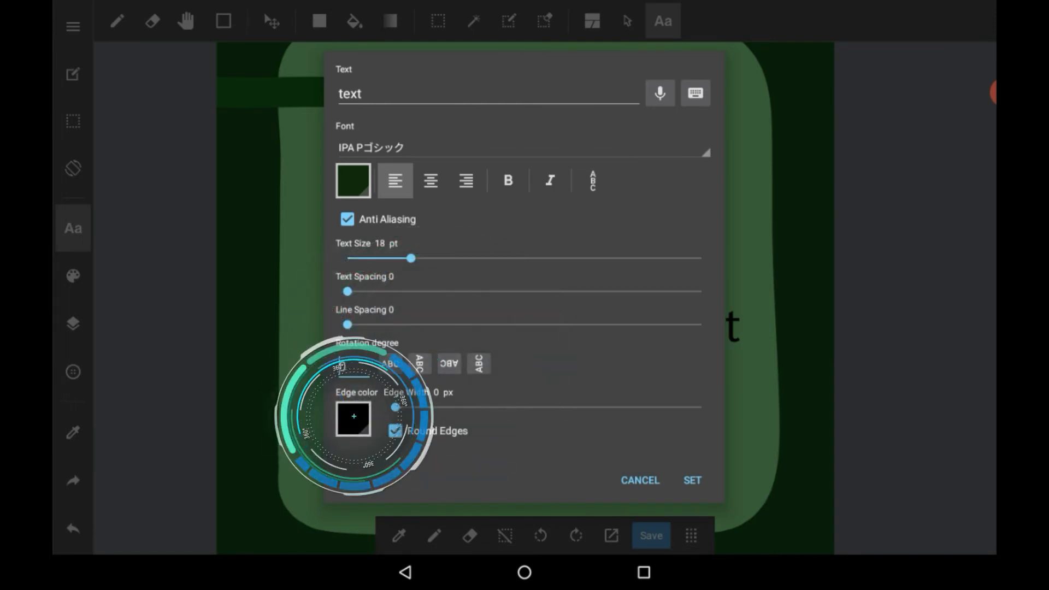
Set the text edge to white (255,255,255), 5 px wide, with Round Edges ticked
click(352, 181)
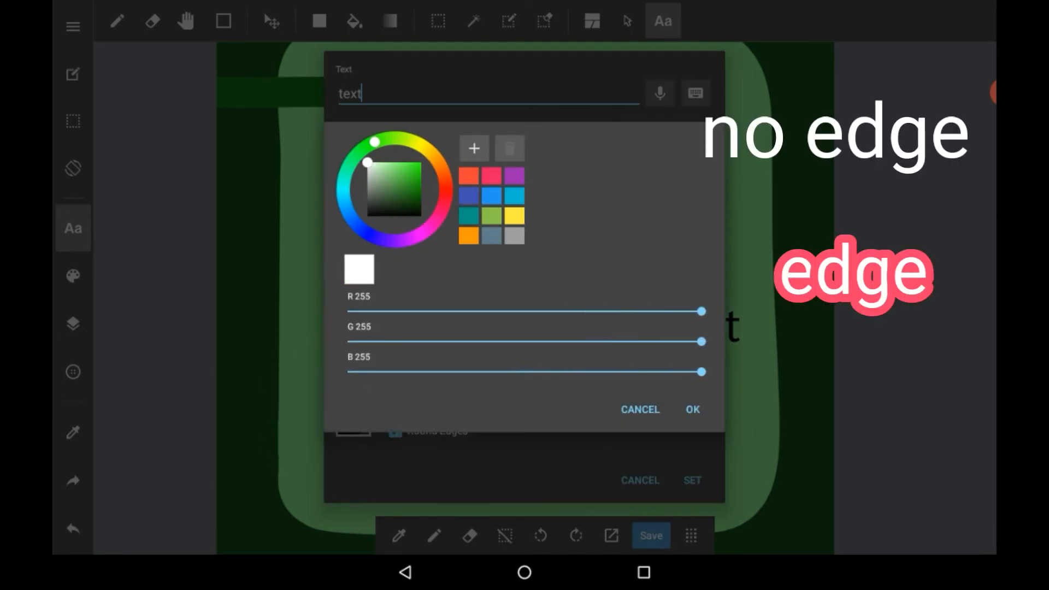
click(691, 409)
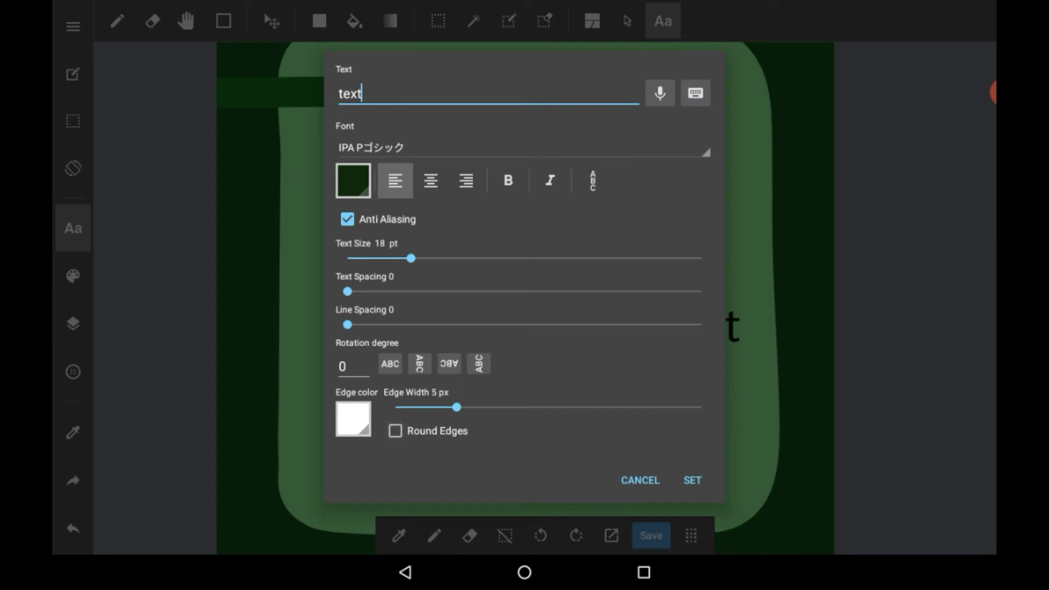
click(395, 431)
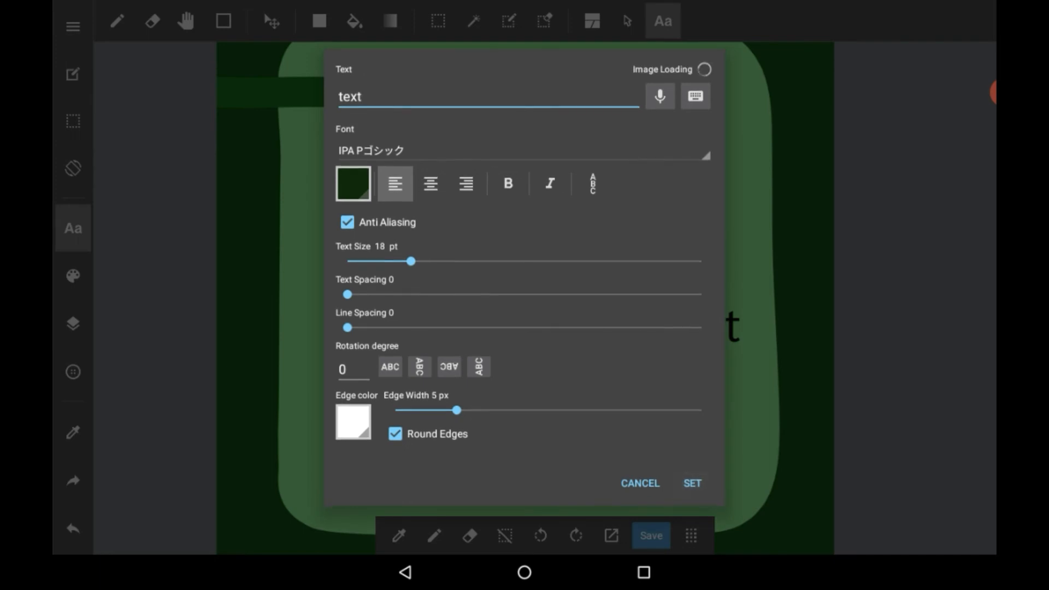
Increase Edge Width to 20 px and place the outlined word on the canvas
click(692, 483)
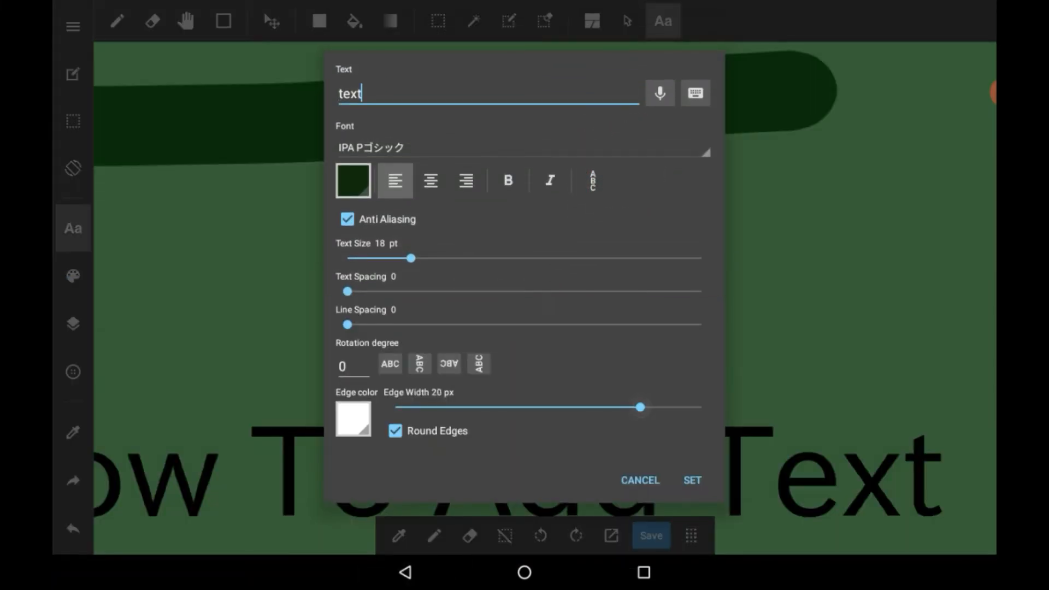
click(692, 480)
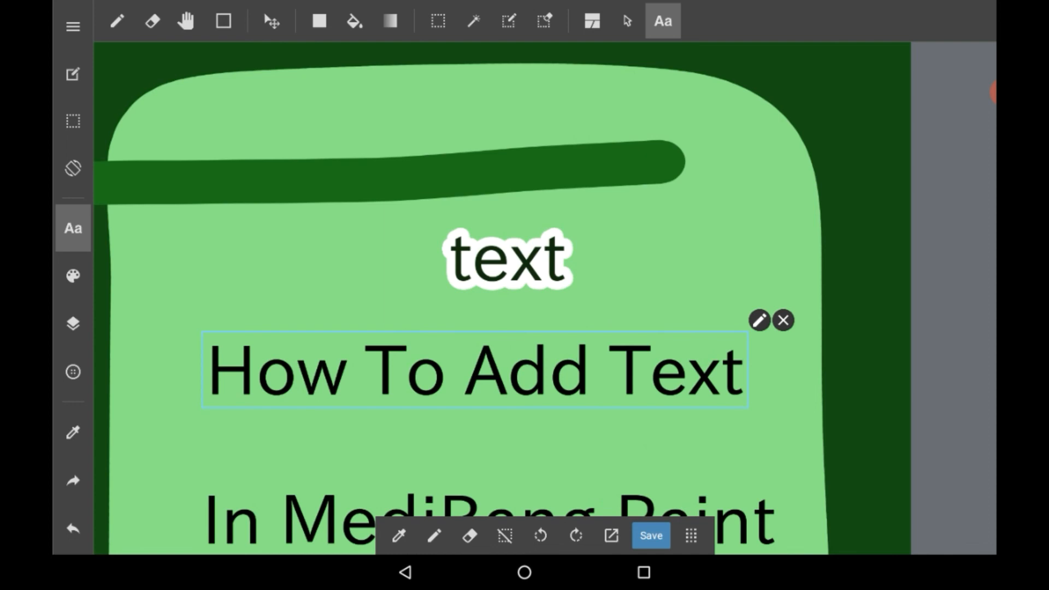
Switch to the Pen tool and hide the 'text' layer and Layer4 in the Layers panel
click(115, 20)
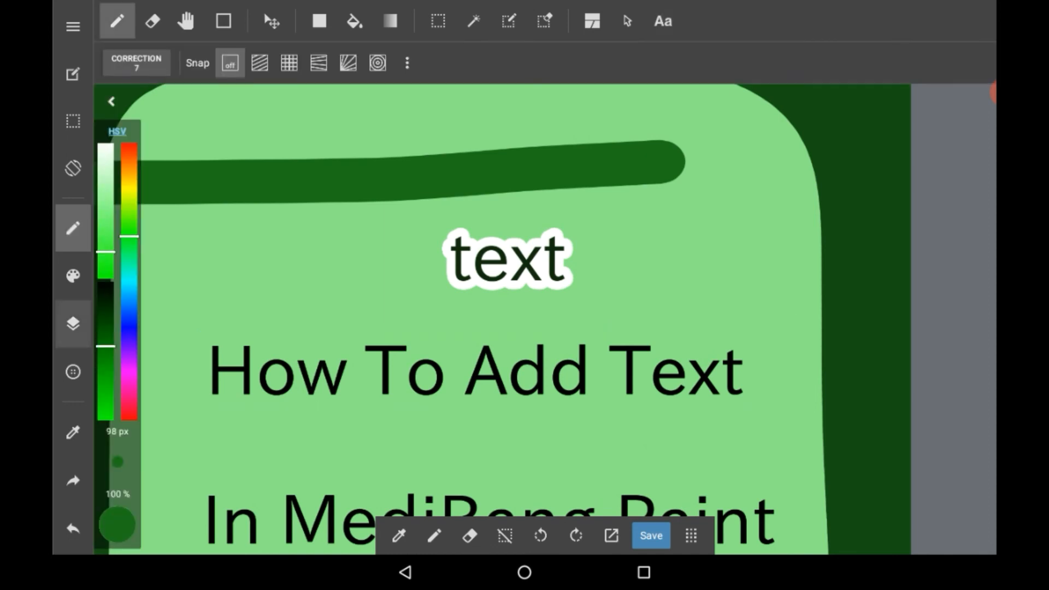
click(72, 324)
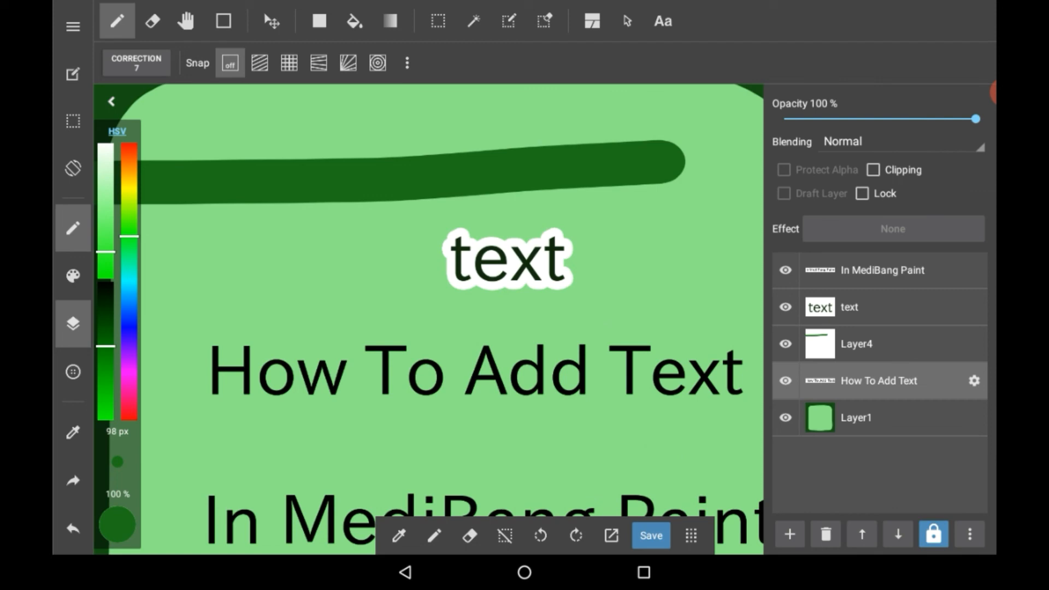
click(863, 307)
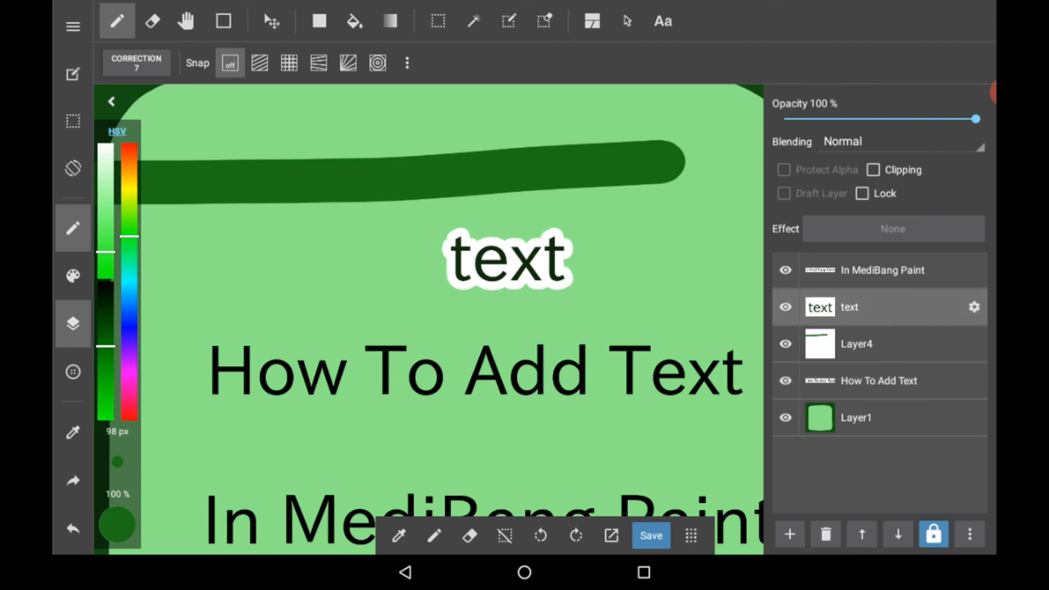
click(785, 307)
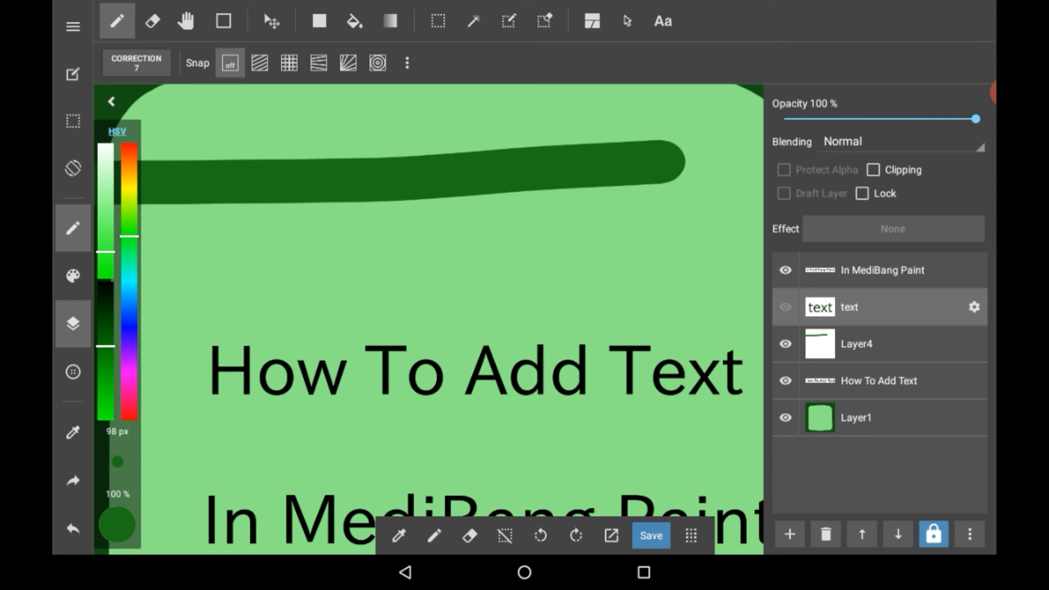
click(785, 344)
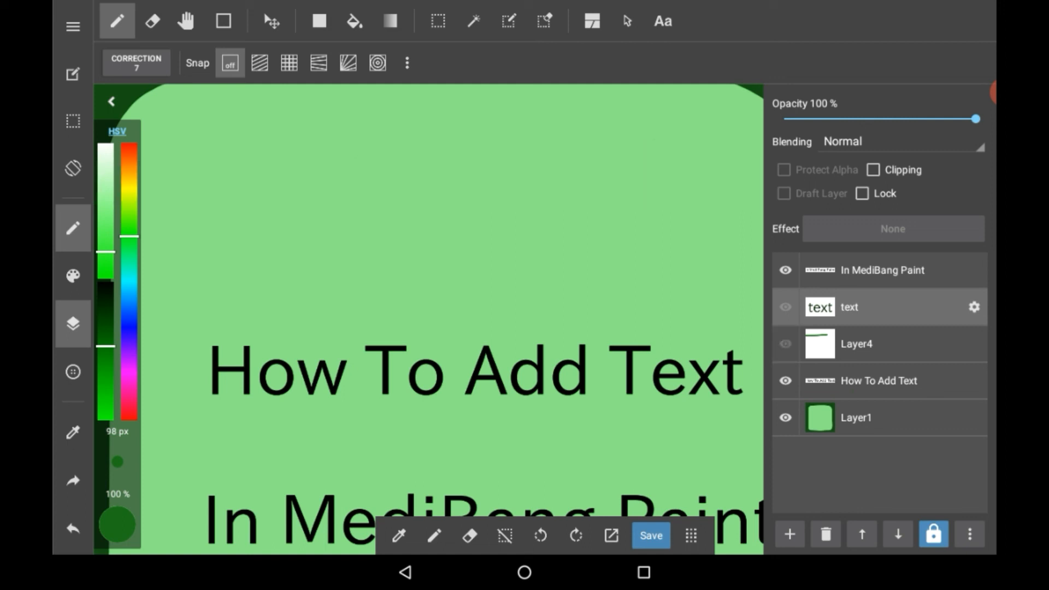